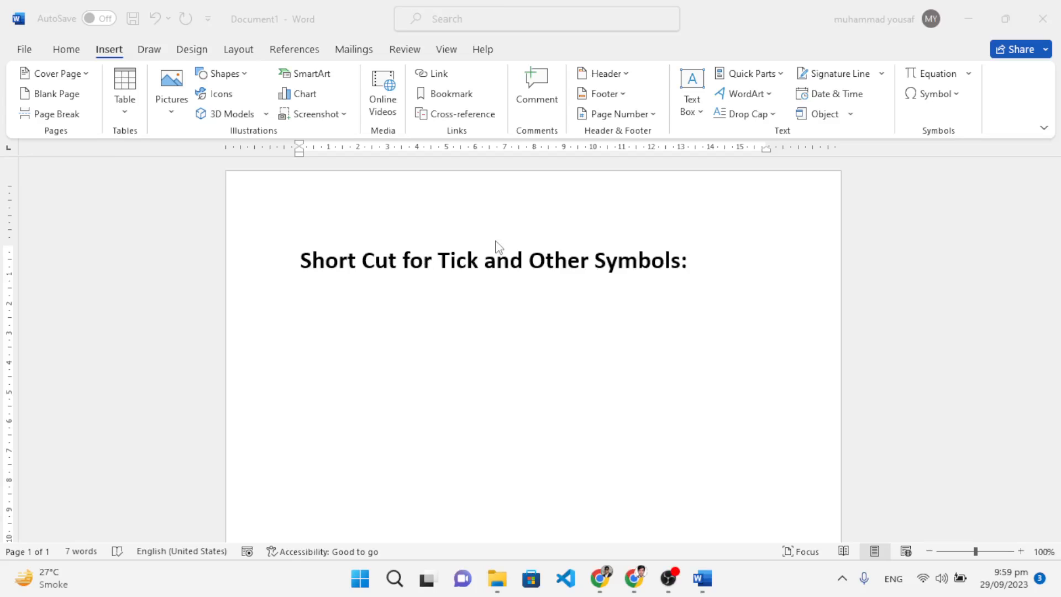
- On a new line below the heading, type the /ti AutoCorrect shortcut to produce a tick
click(687, 261)
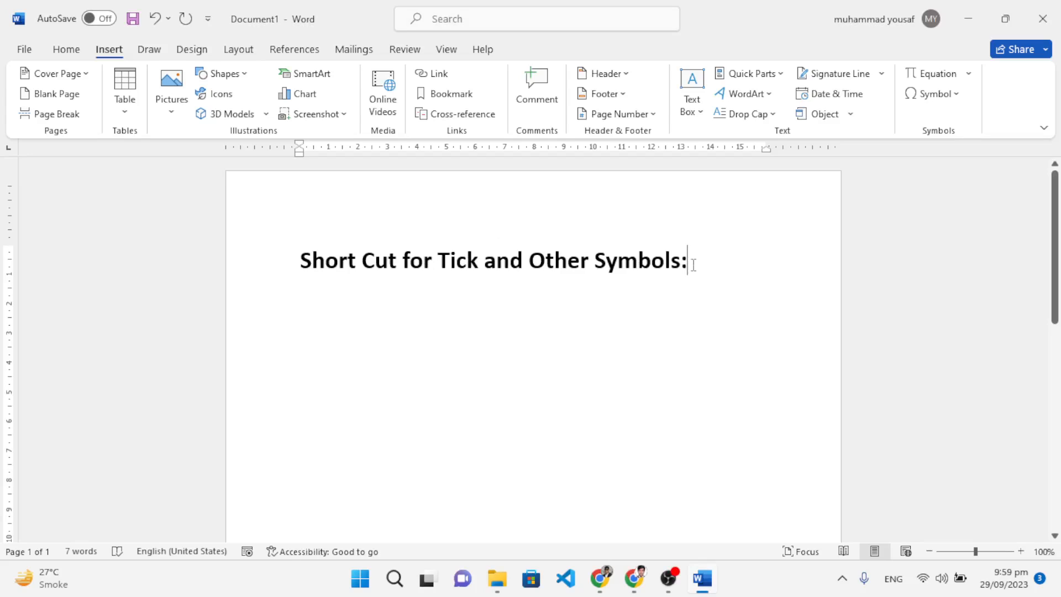
mouse_move(544, 333)
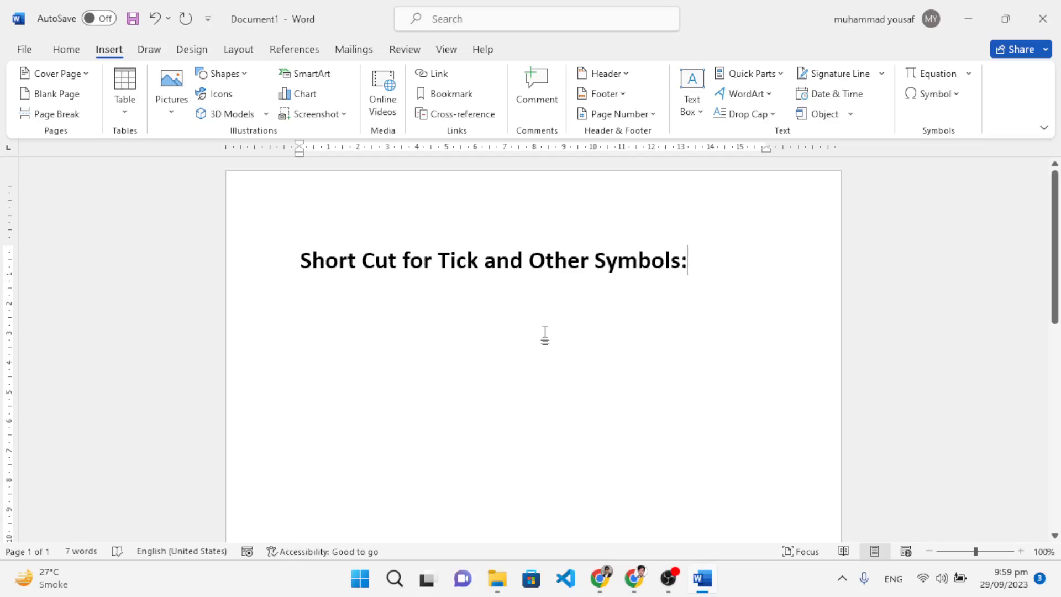
mouse_move(438, 261)
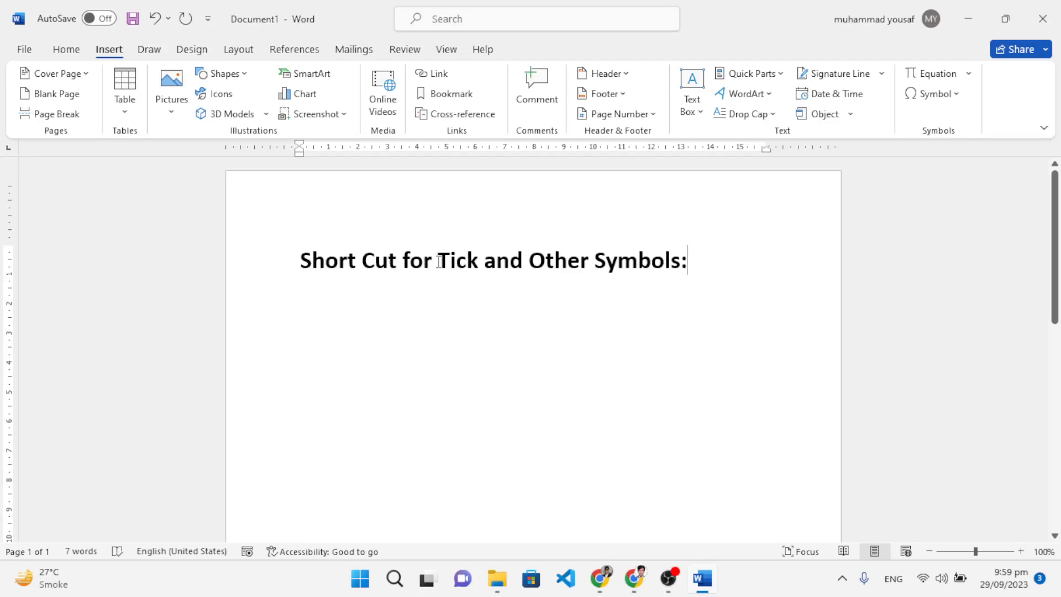
double_click(457, 259)
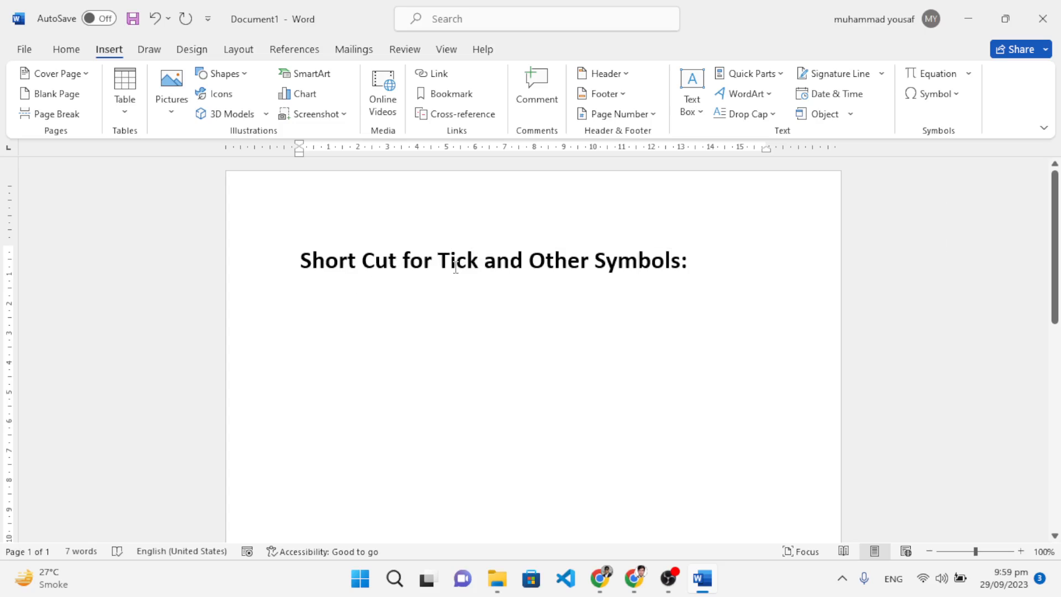
double_click(461, 260)
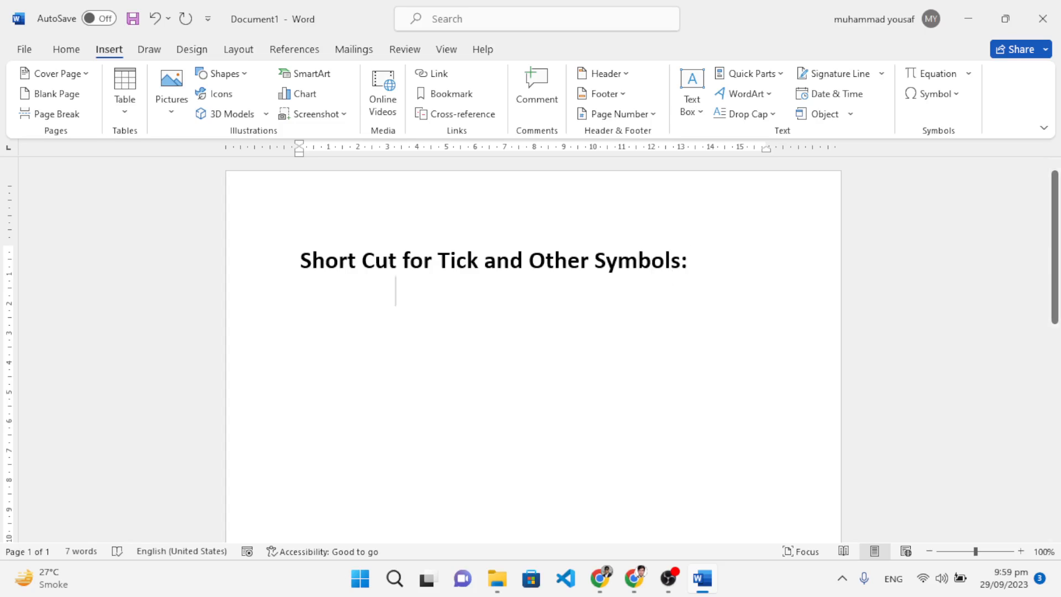
text(/ti)
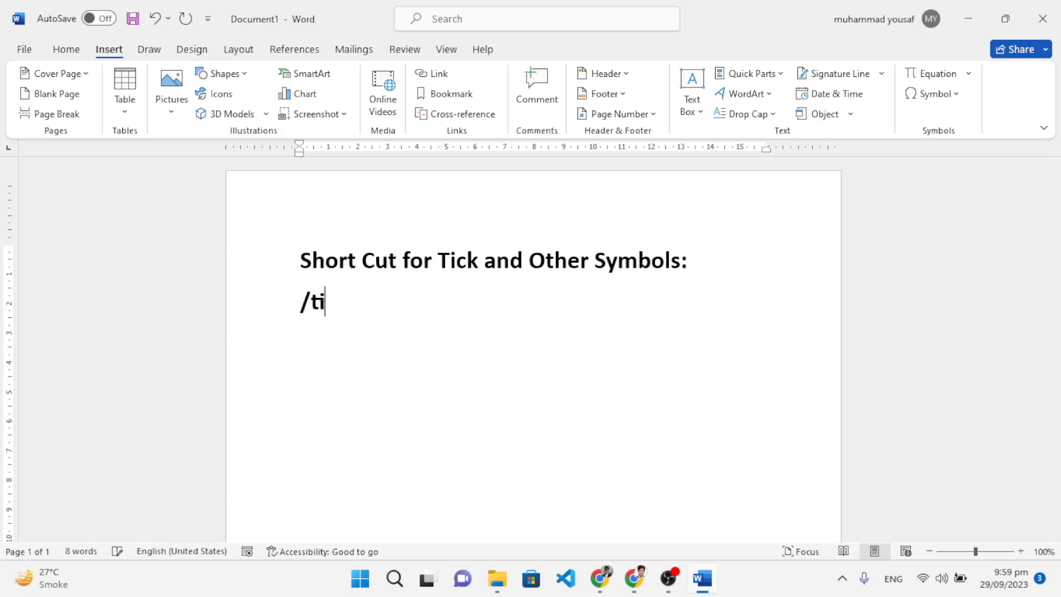
key(enter)
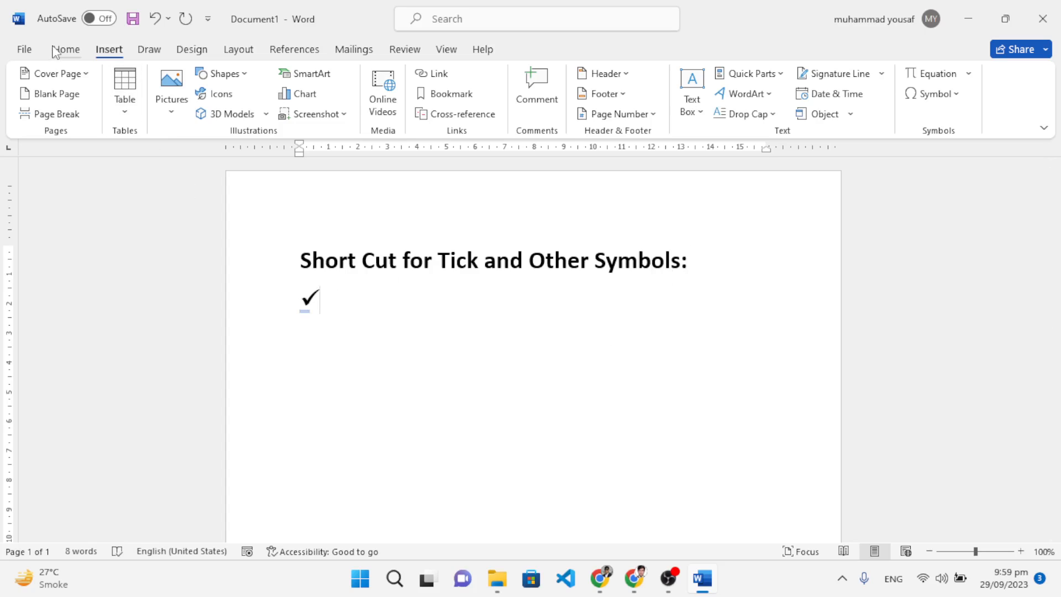
- Open More Symbols and switch the symbol font to Wingdings
click(932, 93)
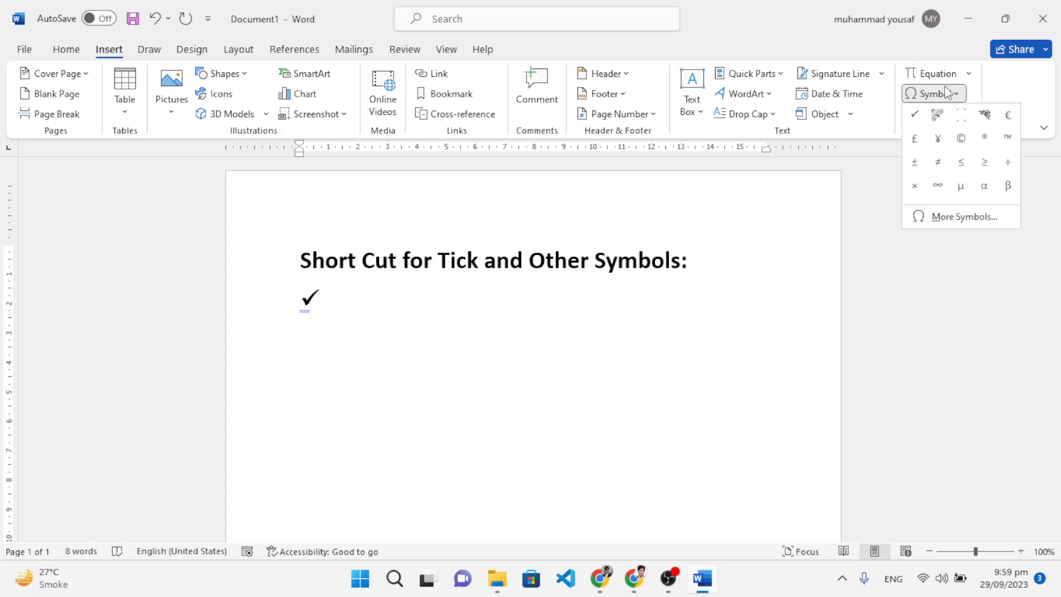
click(956, 216)
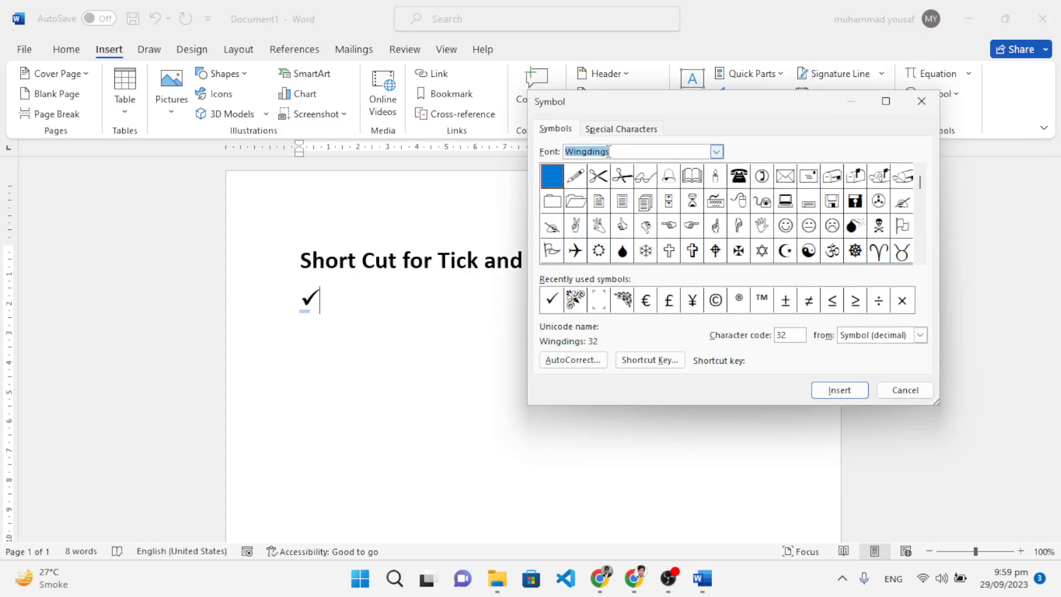
text(wing)
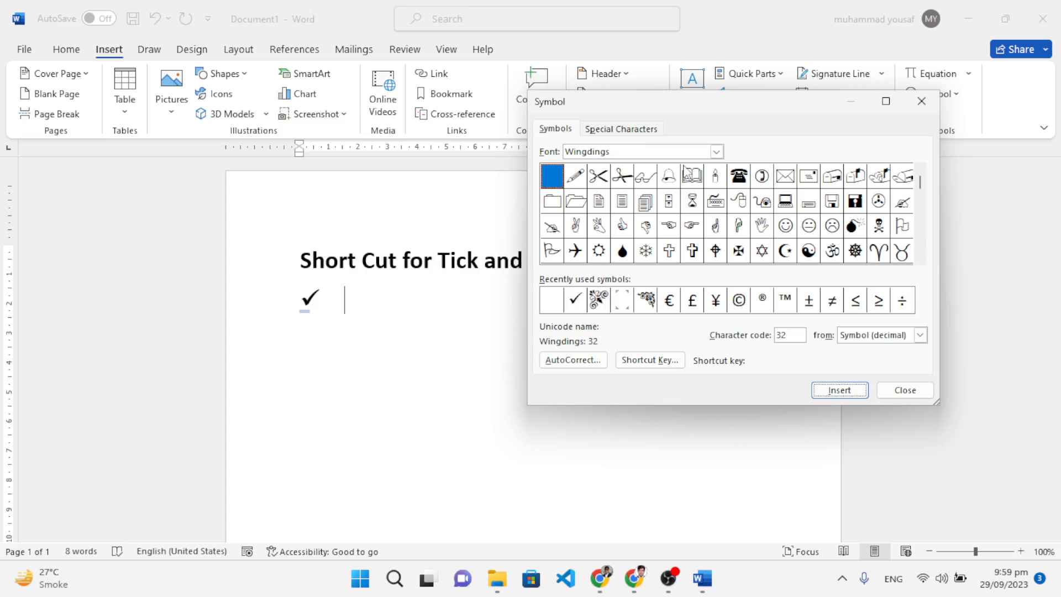
mouse_move(914, 280)
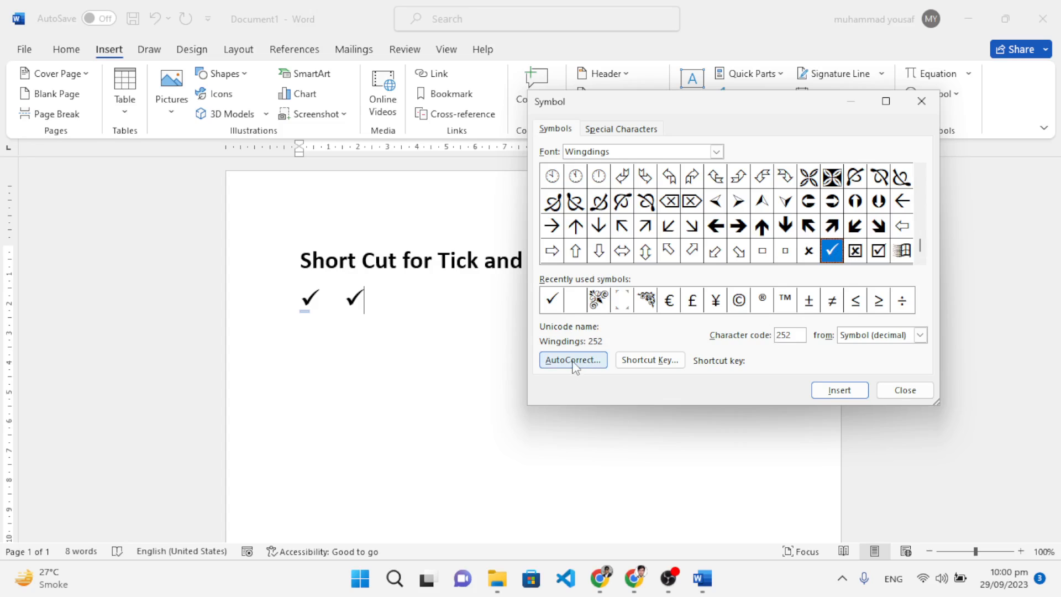
- Enter '/t' as the AutoCorrect replacement shortcut for the Wingdings tick
click(573, 359)
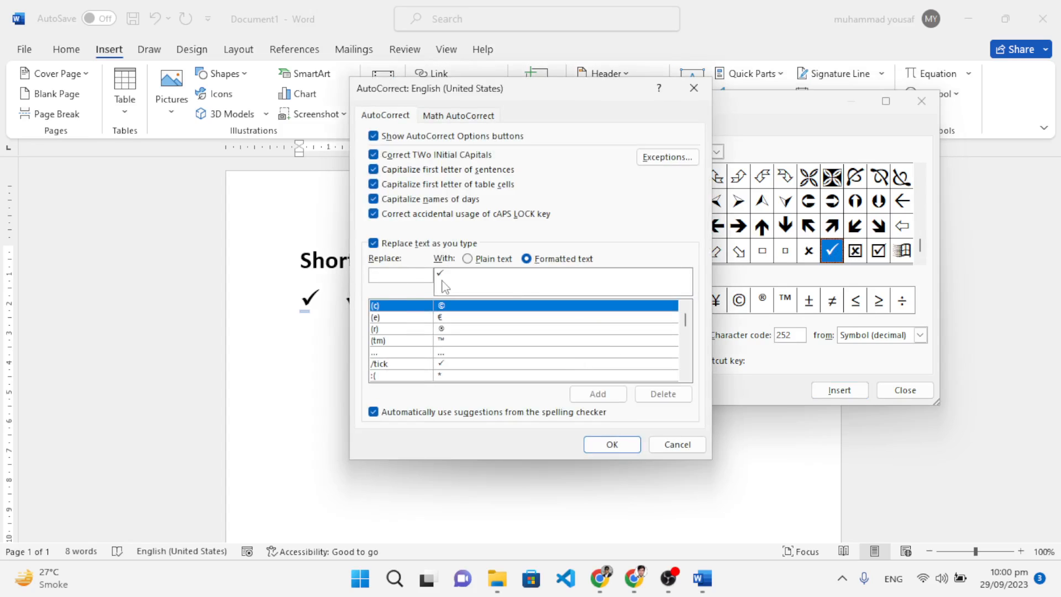
text(/)
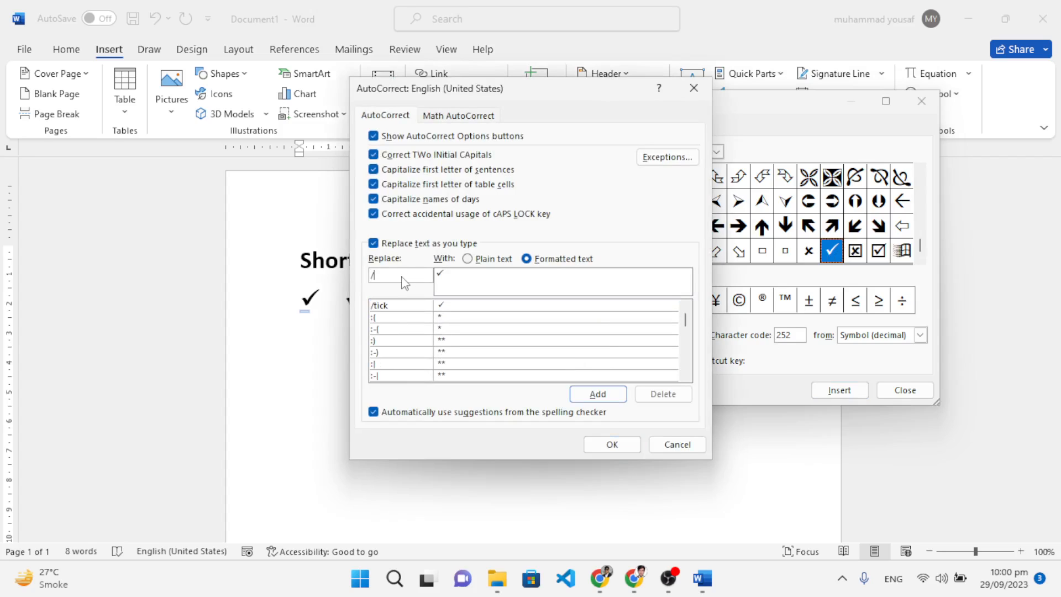
text(t)
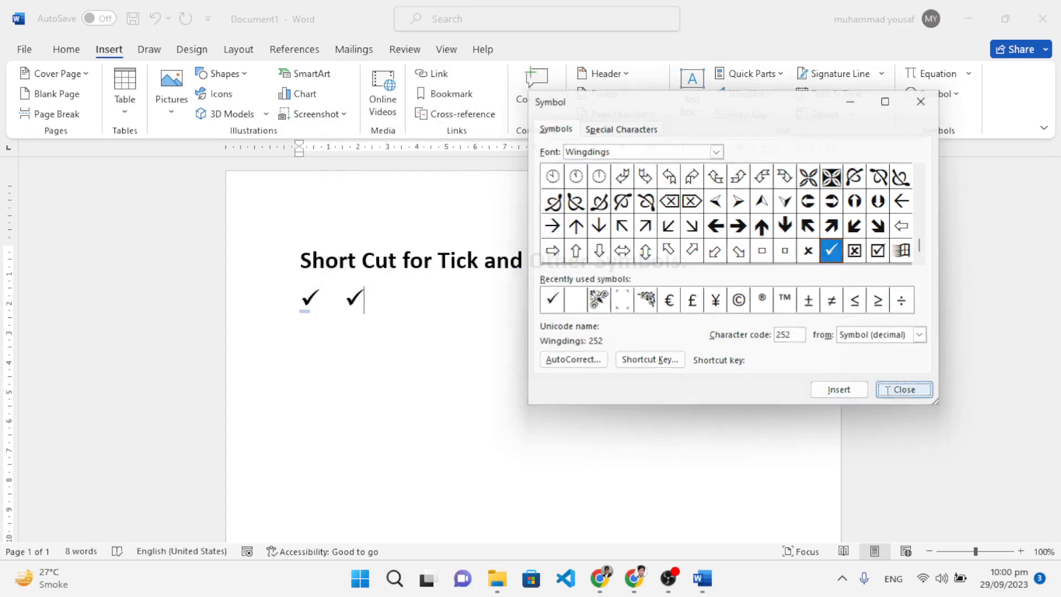
- Close the Symbol dialog and select the three tick marks
click(902, 389)
text(  ✓)
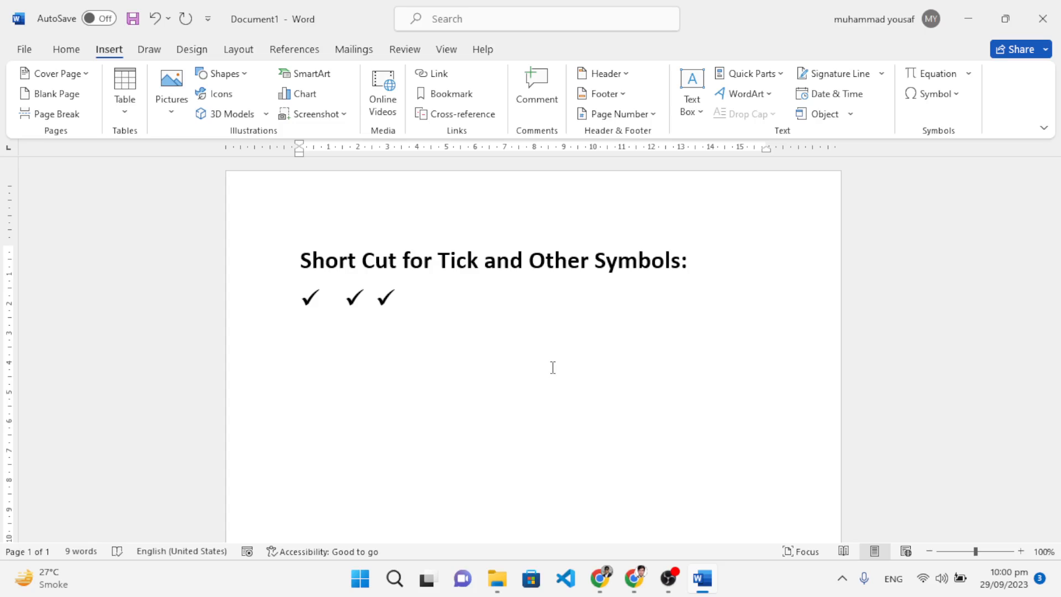
drag(303, 296, 398, 297)
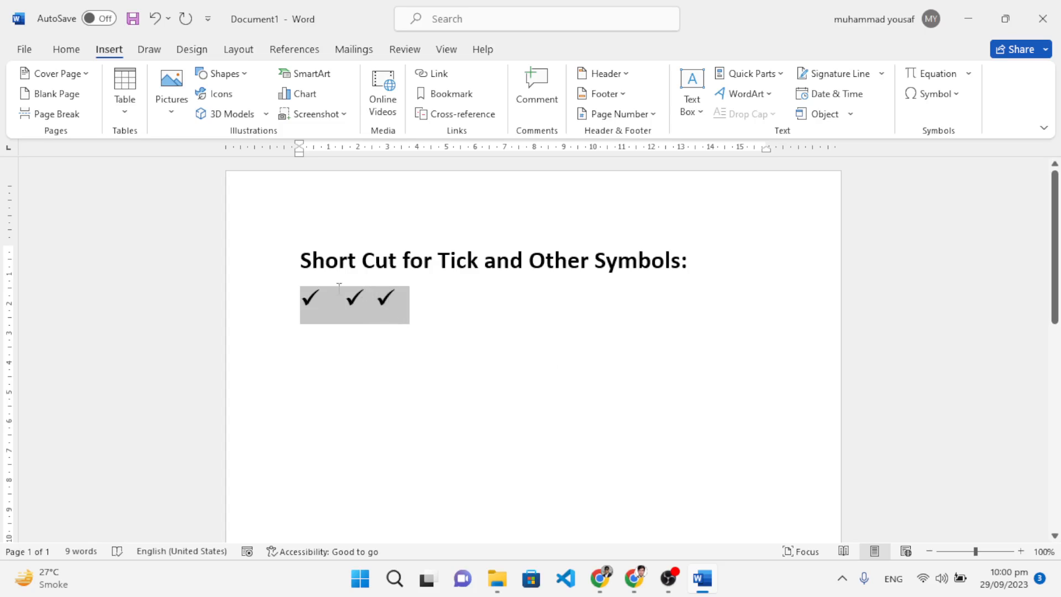